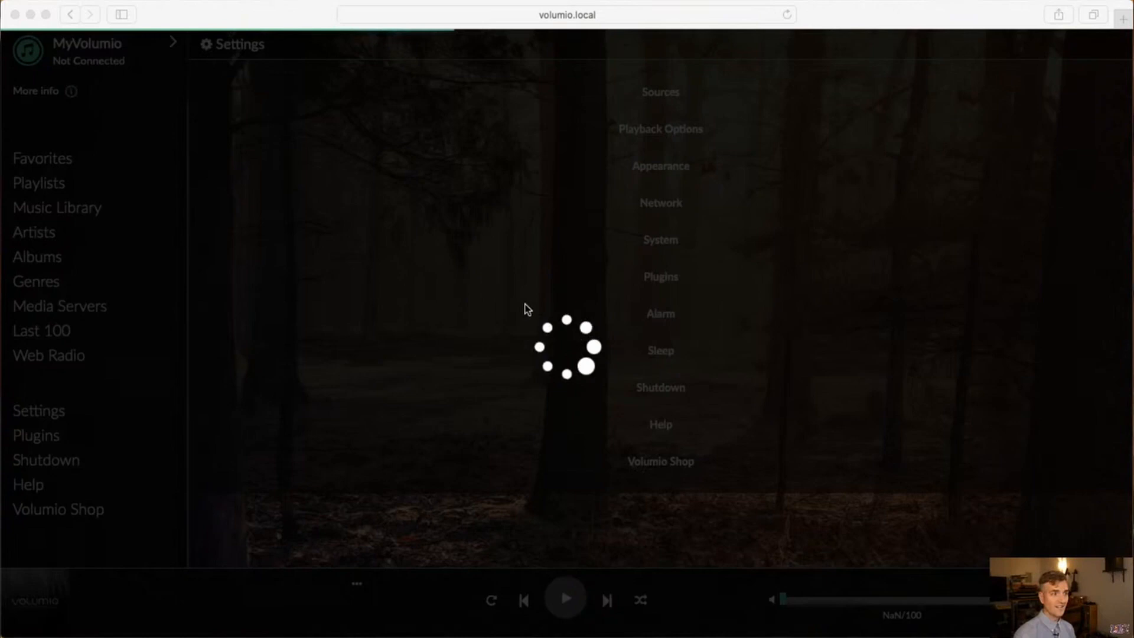
mouse_move(626, 323)
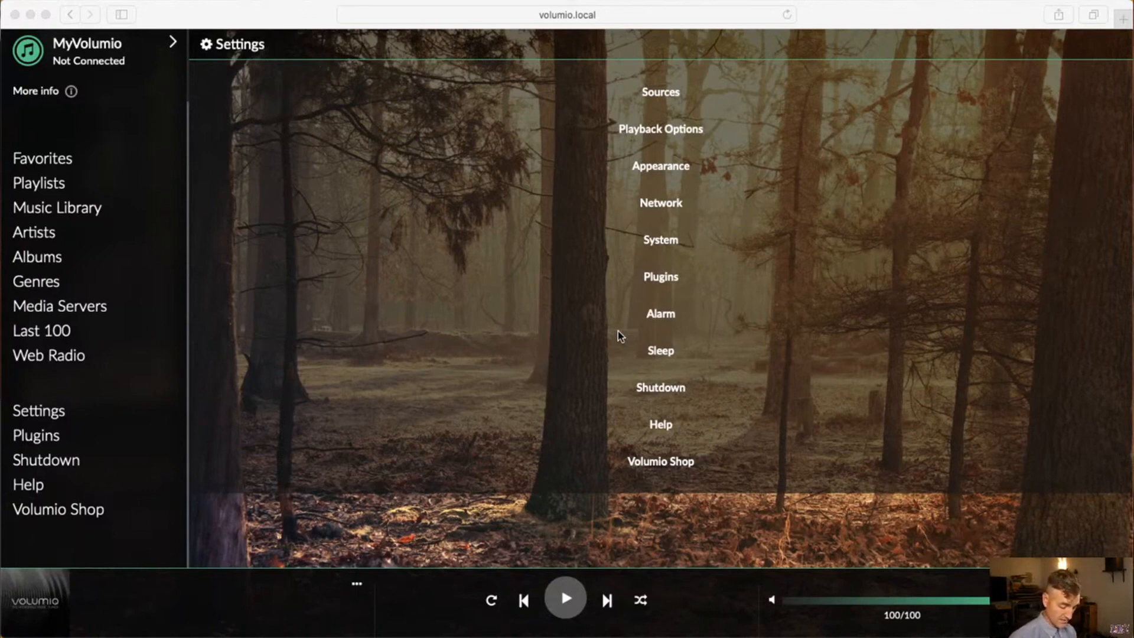
- Play Wyel's 'All This Is Yours' over AirPlay and move playback back to an earlier point
click(564, 599)
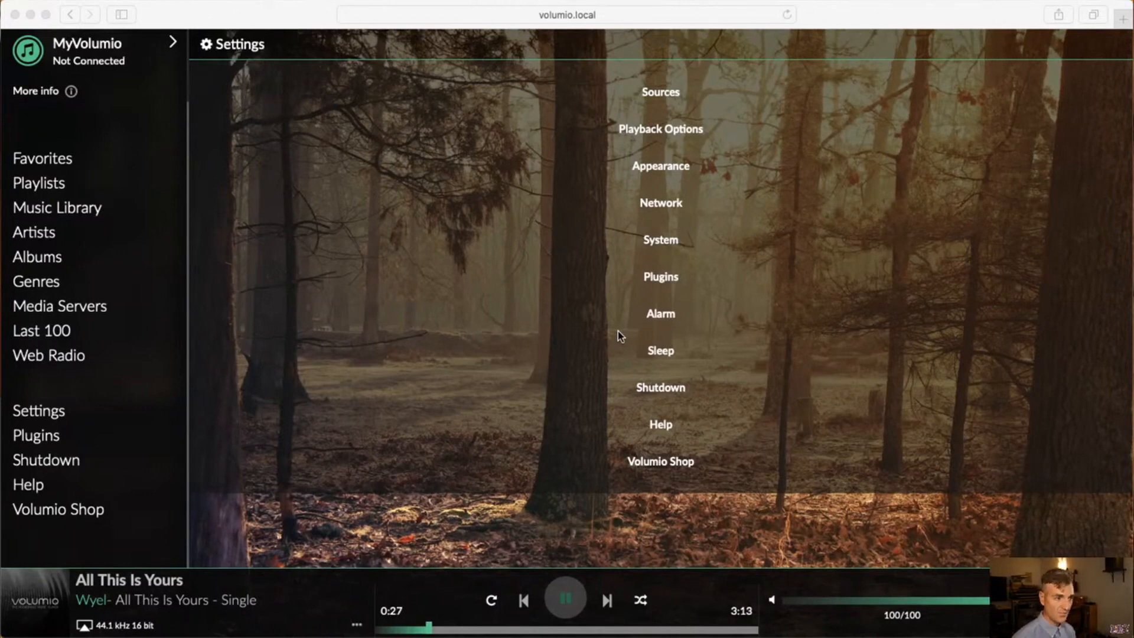
right_click(619, 335)
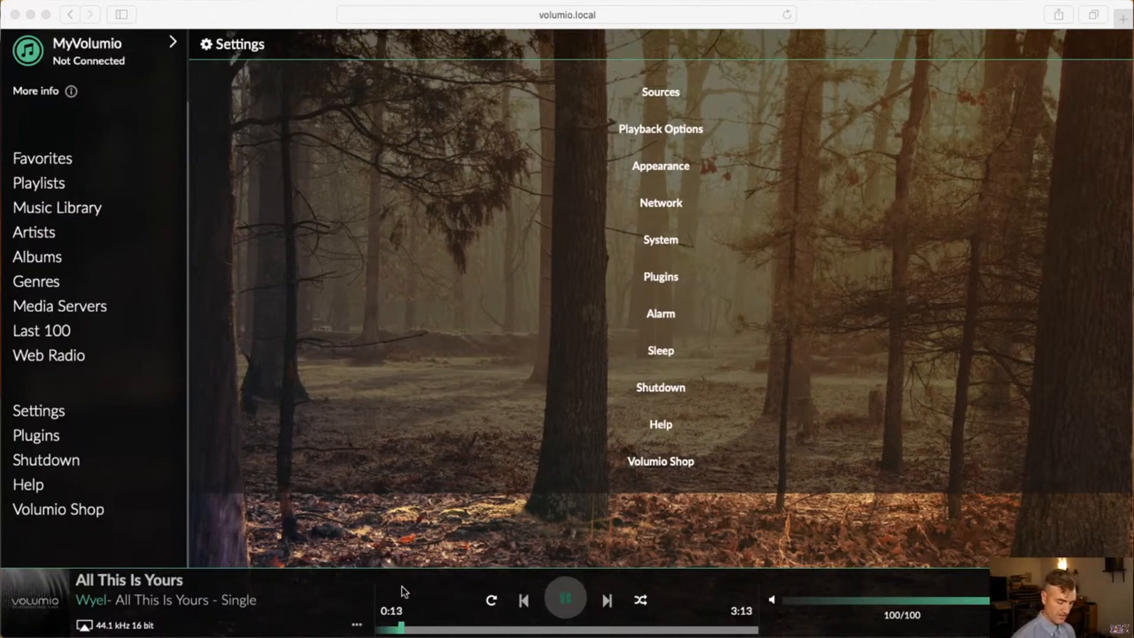
mouse_move(522, 600)
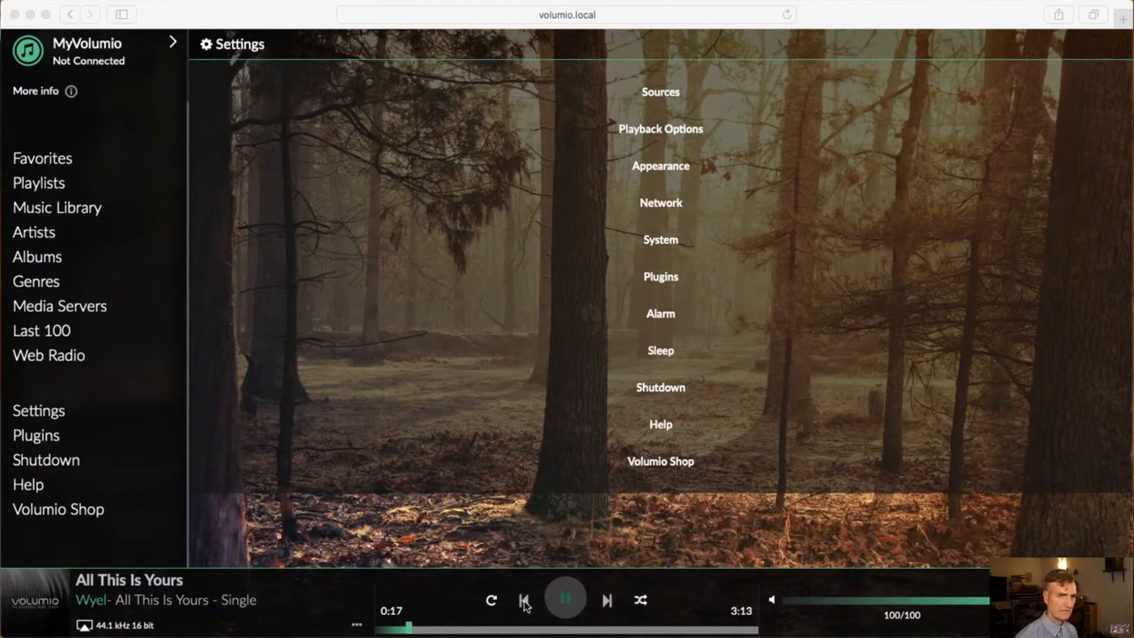
mouse_move(451, 600)
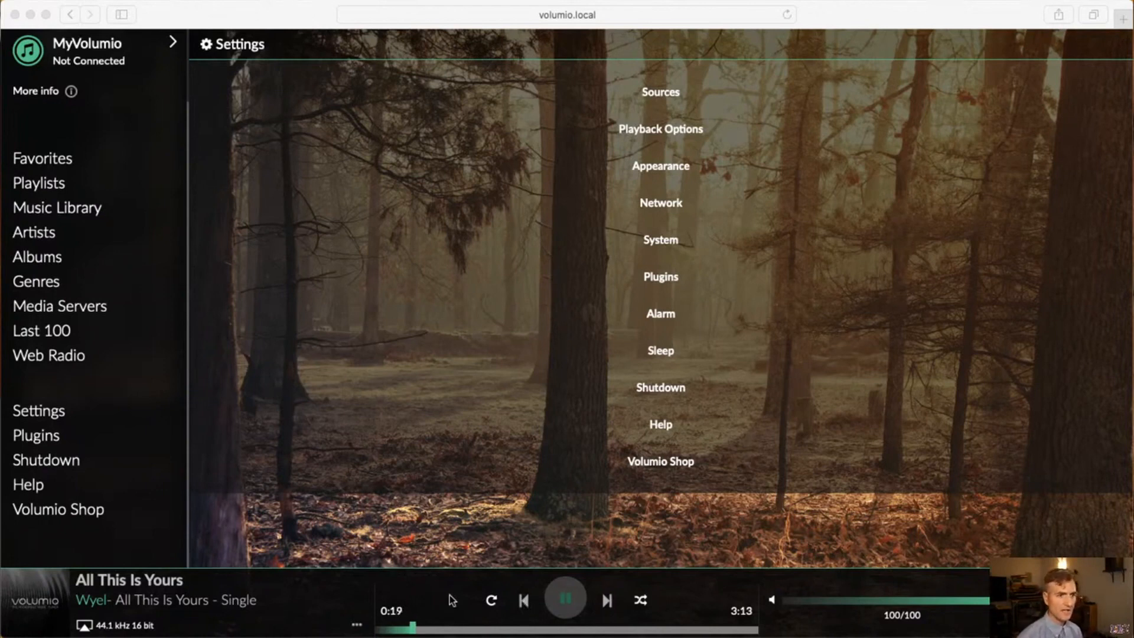
mouse_move(564, 599)
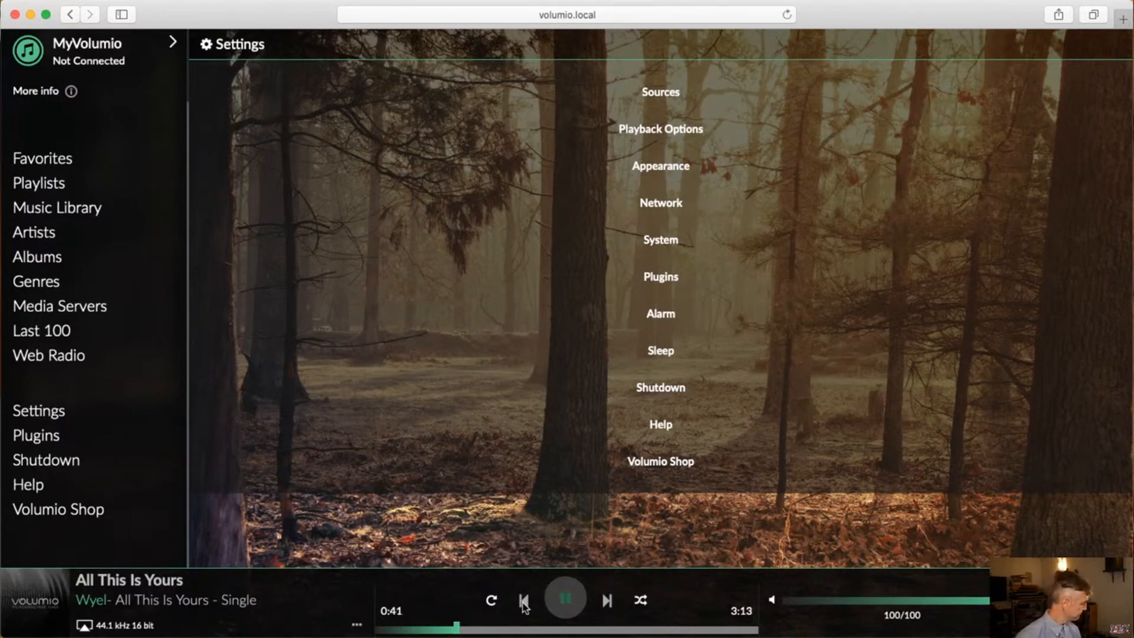
mouse_move(242, 583)
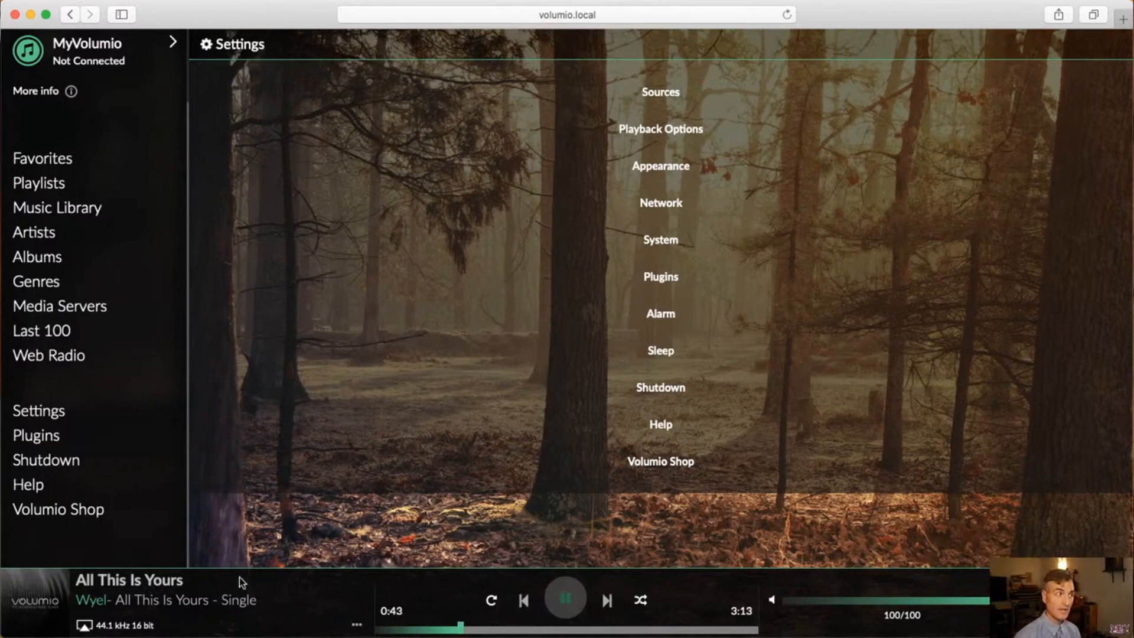
mouse_move(280, 547)
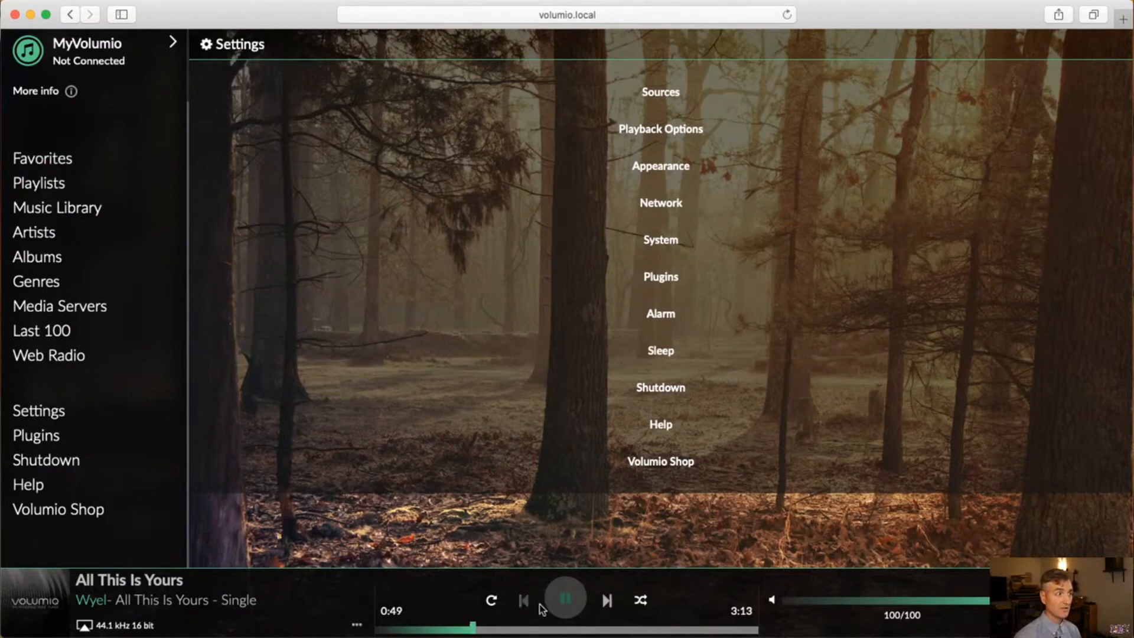
mouse_move(91, 463)
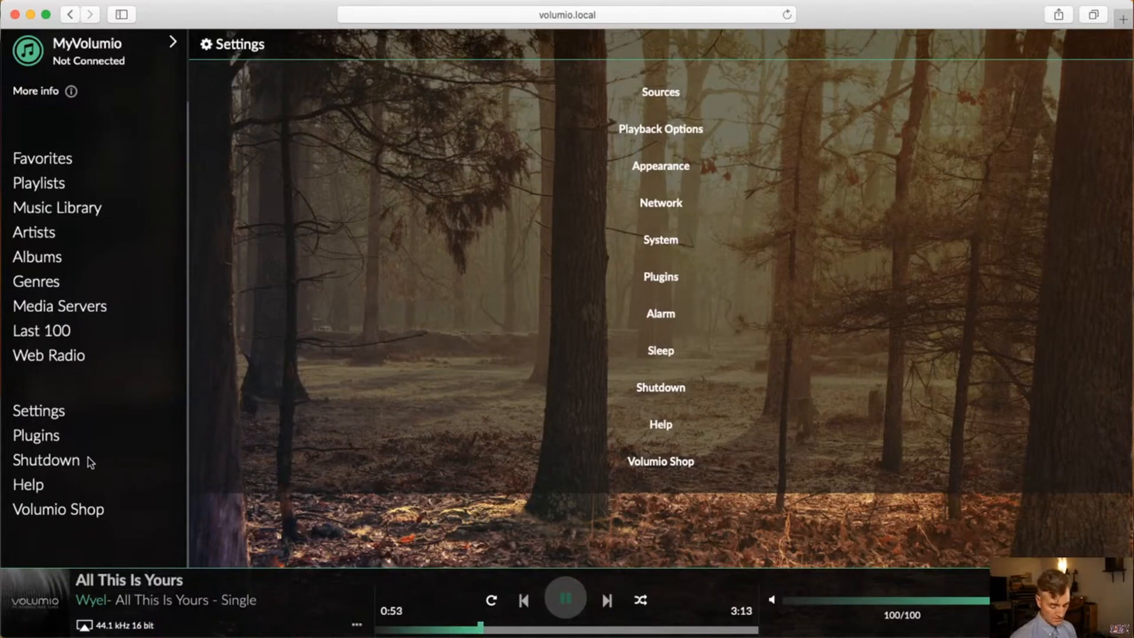
- Pause the Wyel track and start the WABE US News local web radio station
click(566, 599)
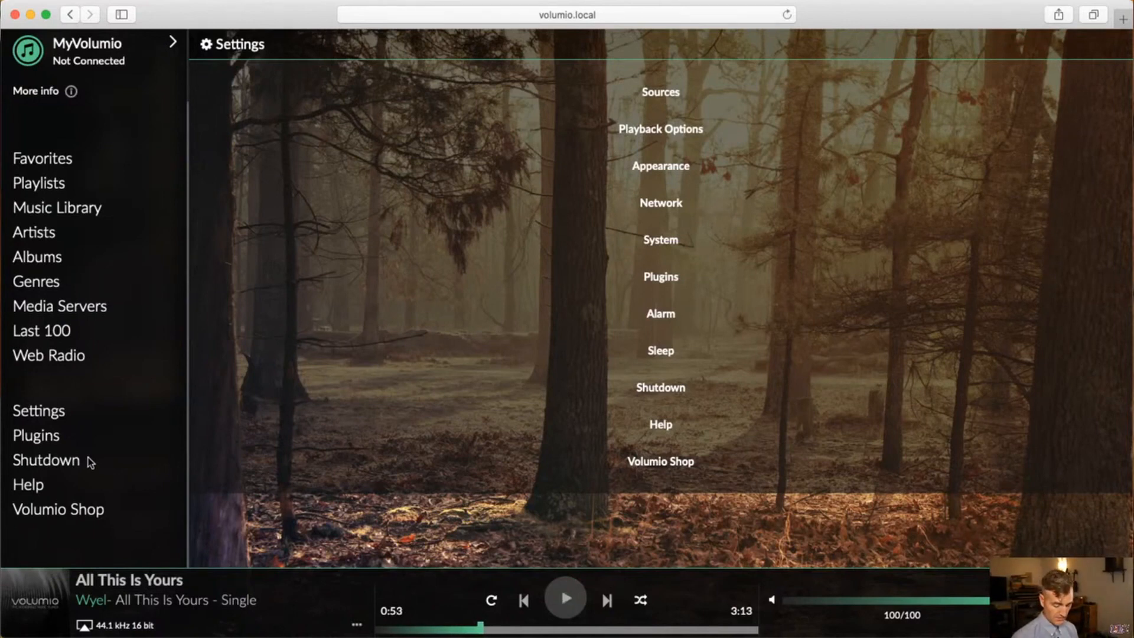
mouse_move(152, 277)
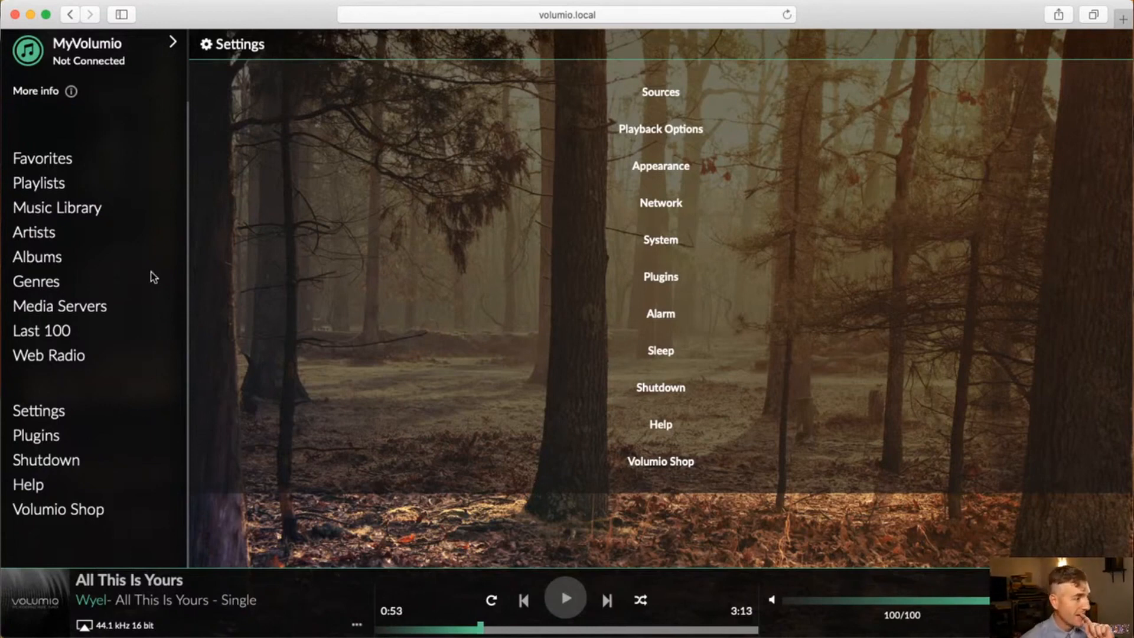
mouse_move(49, 172)
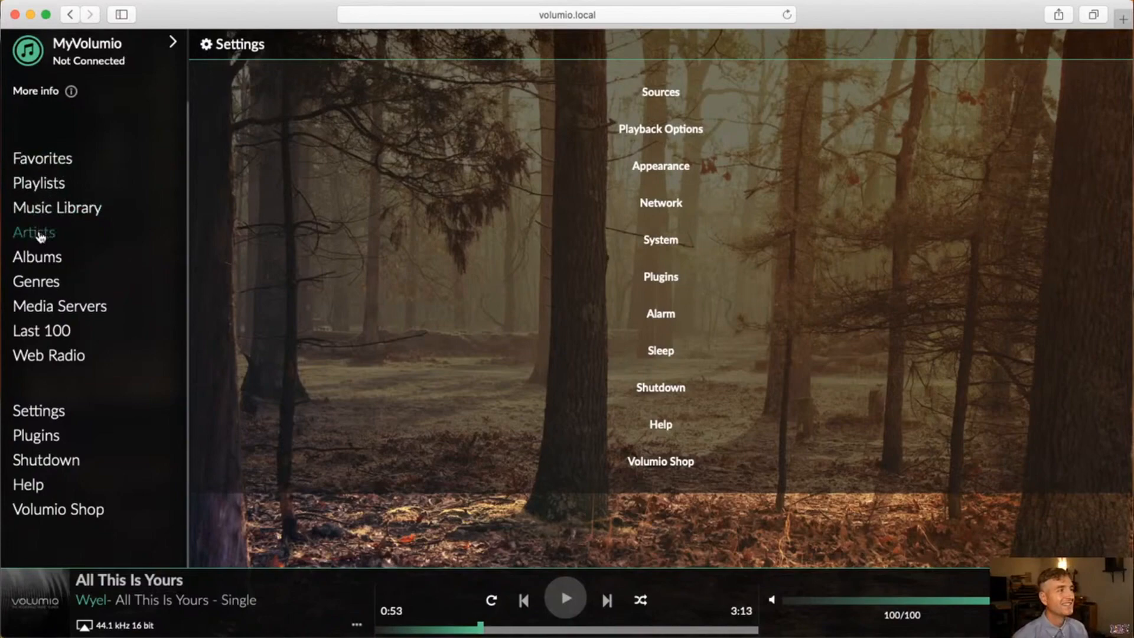
click(33, 232)
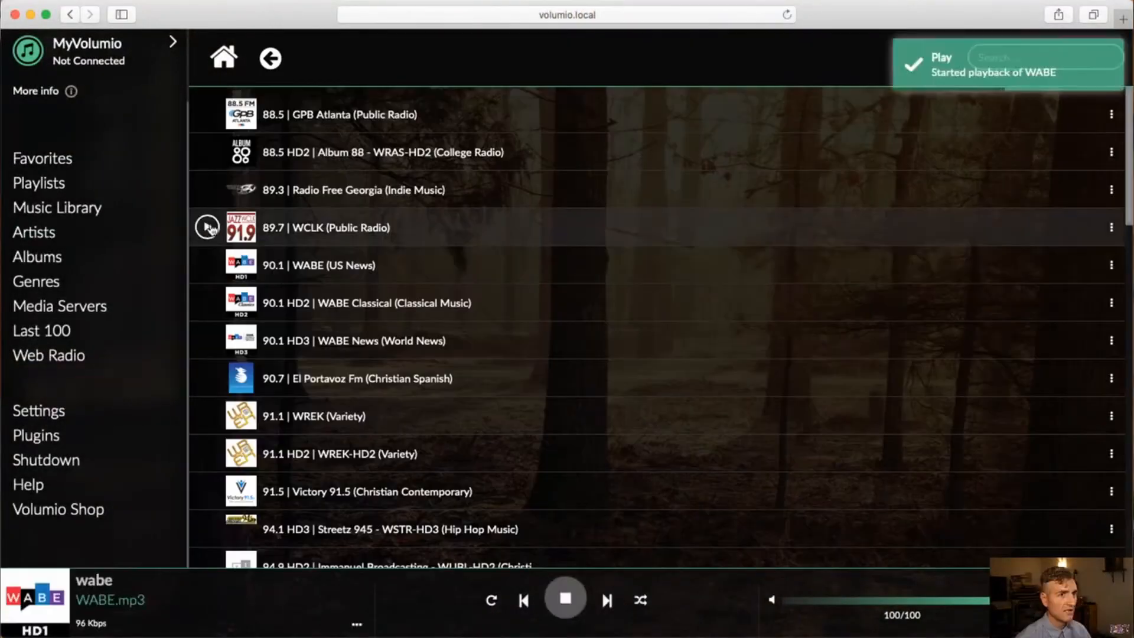
- Lower the volume to 20, replay 90.1 WABE, then stop the stream
click(564, 599)
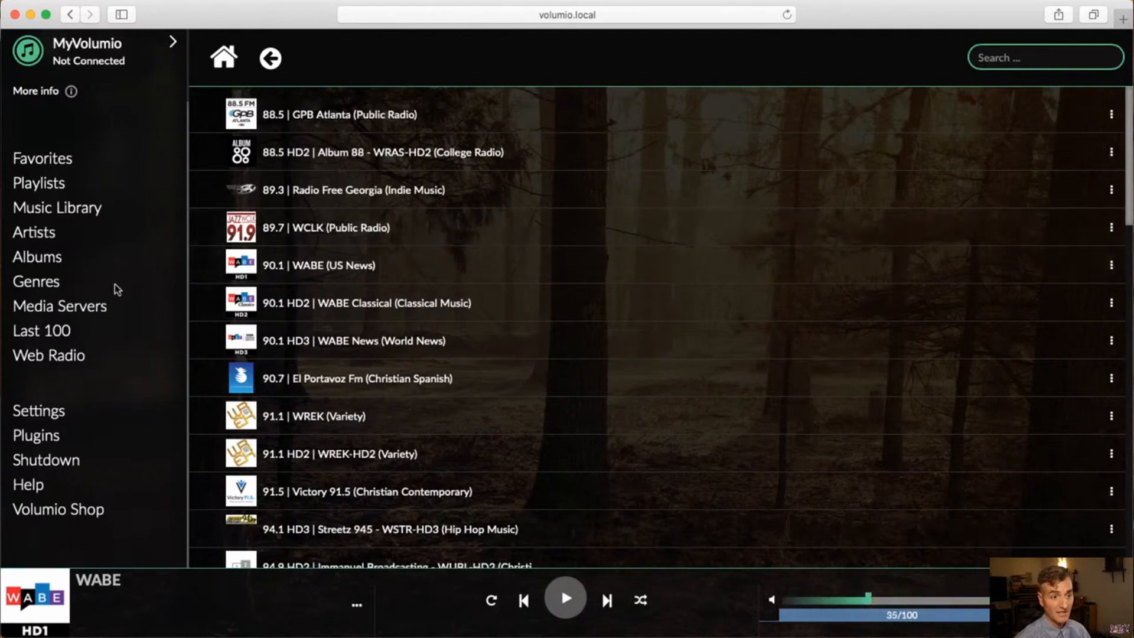
mouse_move(206, 265)
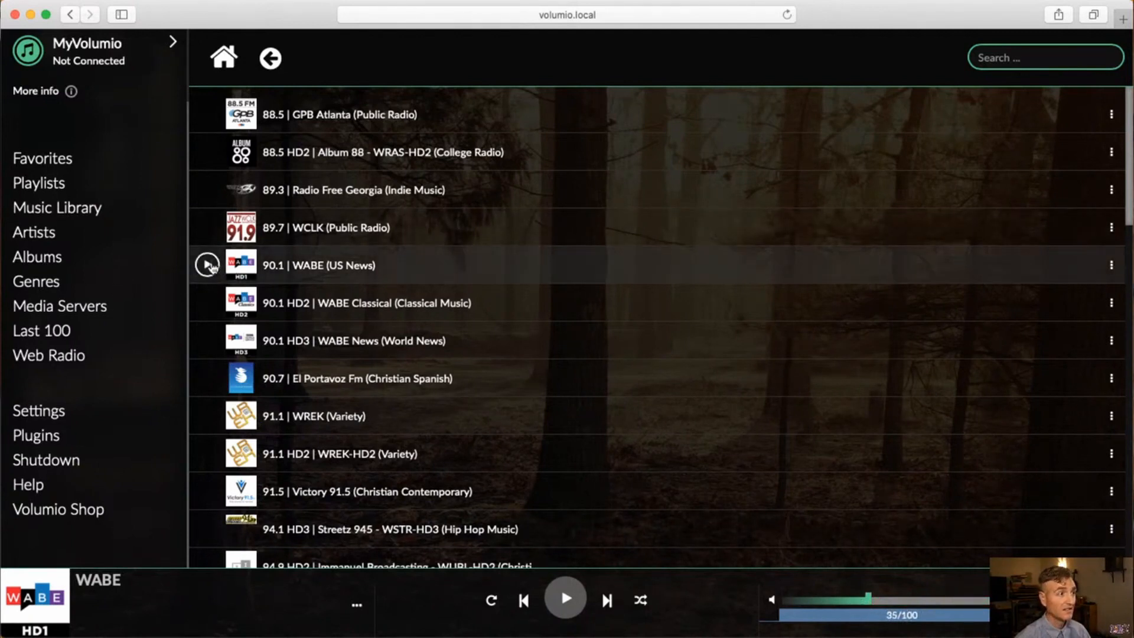
click(207, 265)
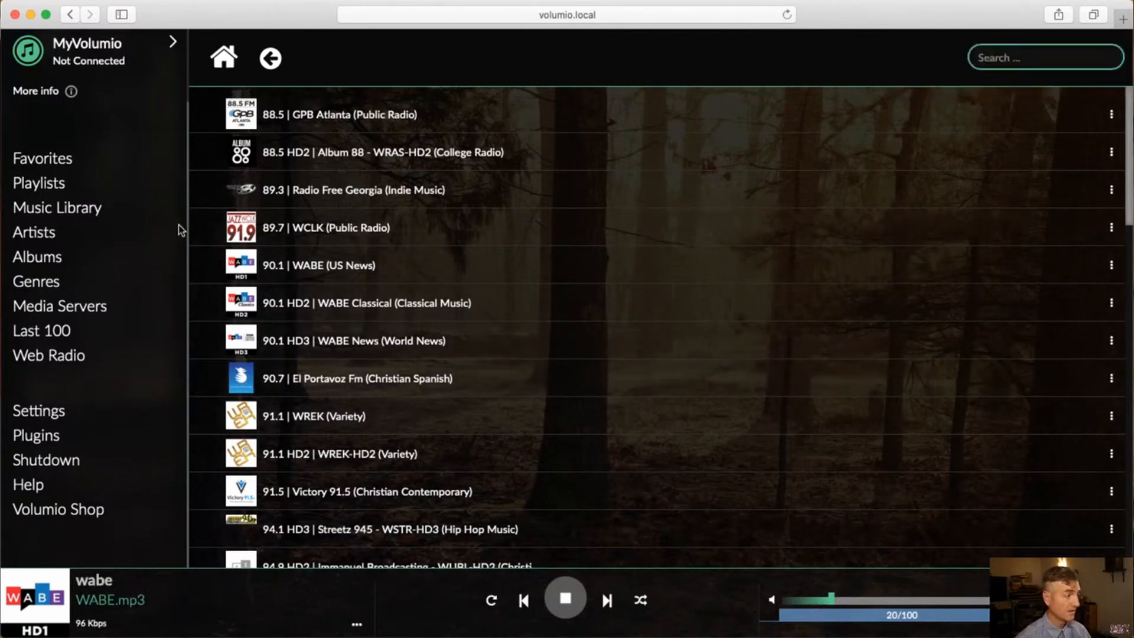
mouse_move(614, 580)
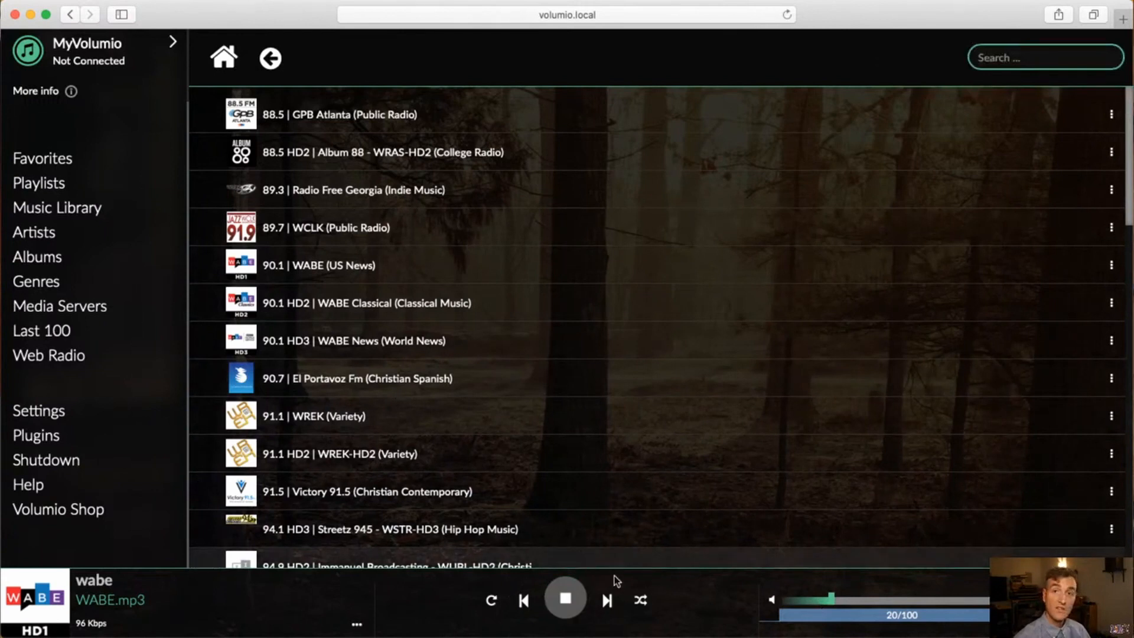
mouse_move(588, 591)
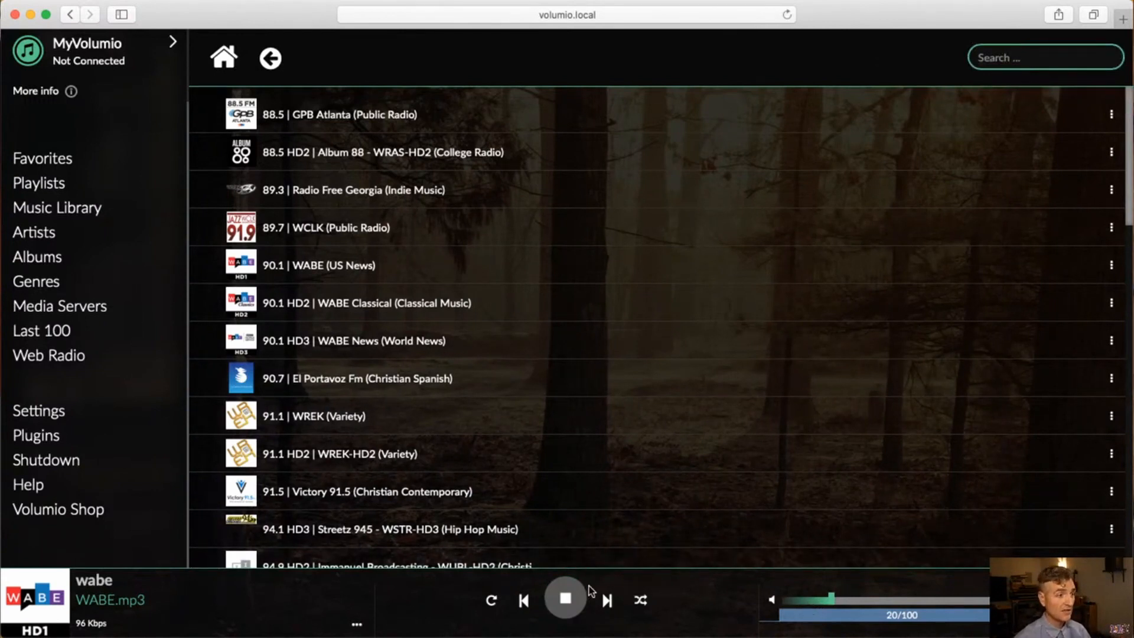
click(565, 599)
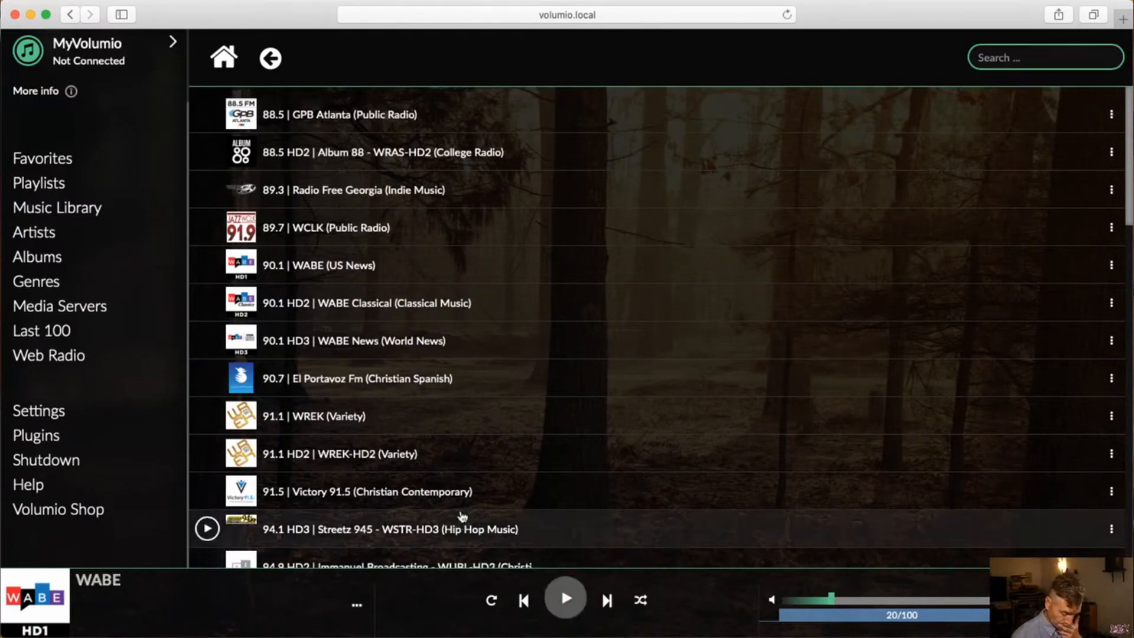
mouse_move(270, 58)
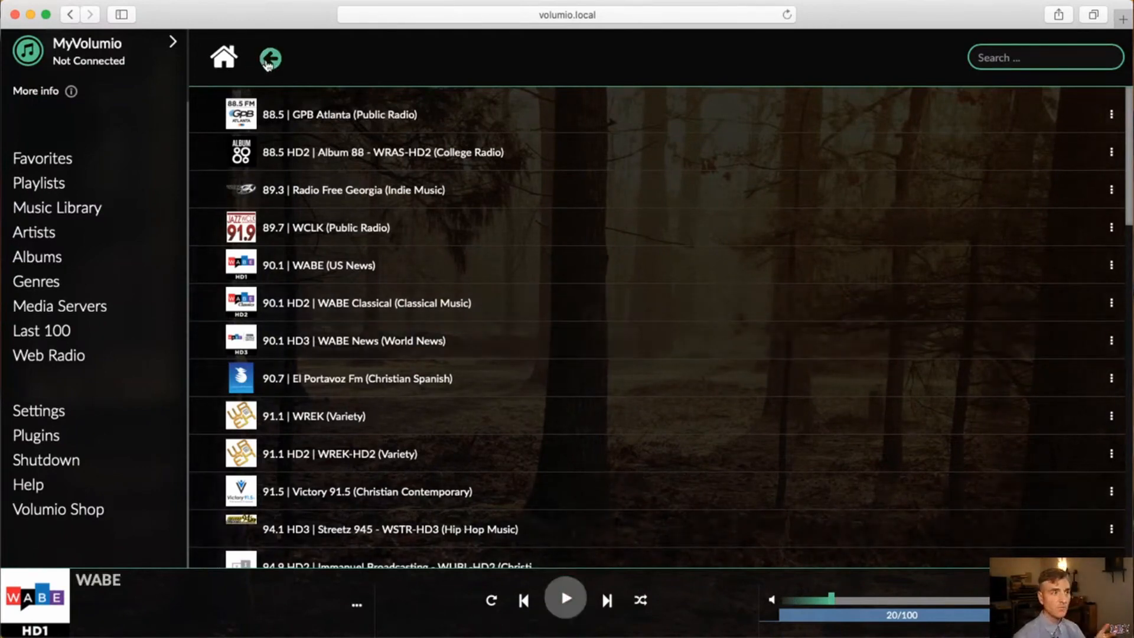
- Exit the radio station list and resume Wyel's 'All This Is Yours' via AirPlay
click(269, 57)
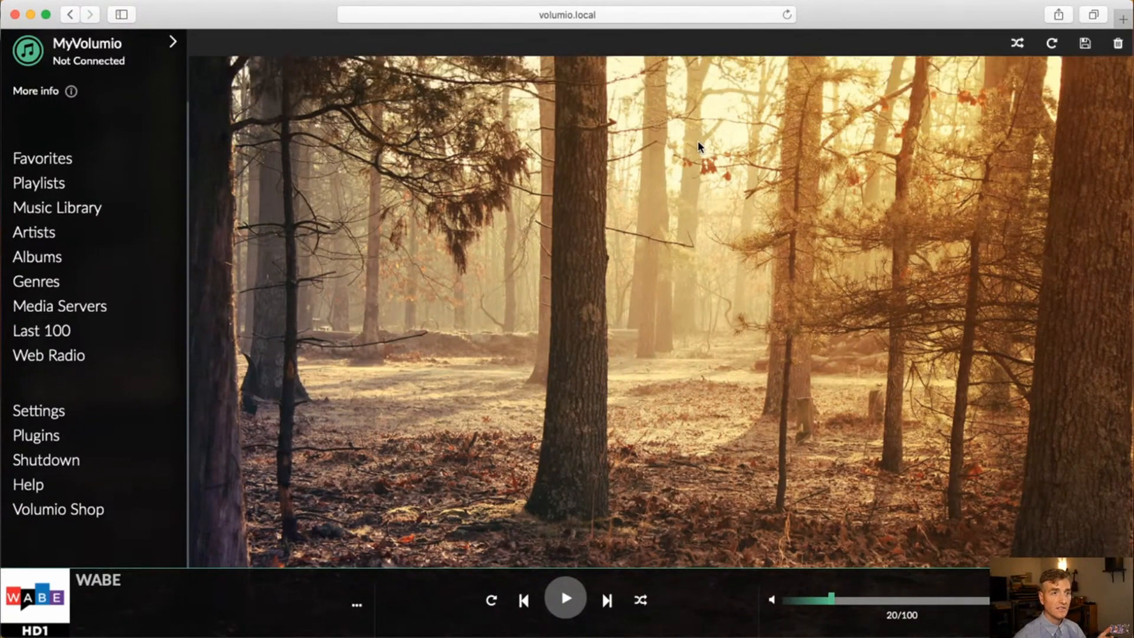
mouse_move(105, 55)
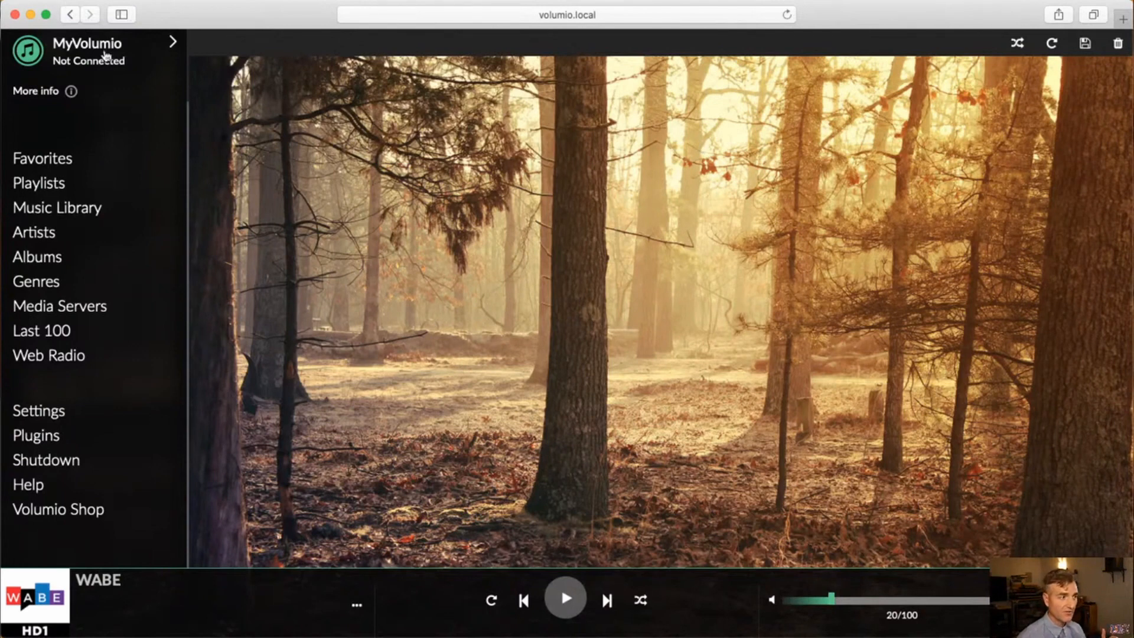
mouse_move(134, 85)
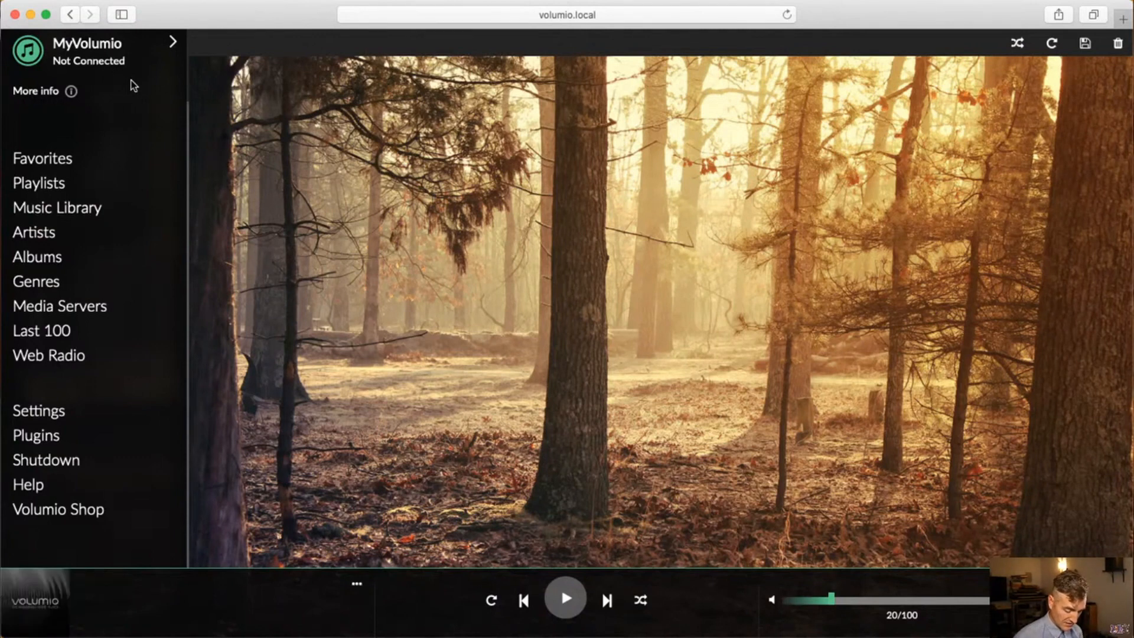
click(565, 599)
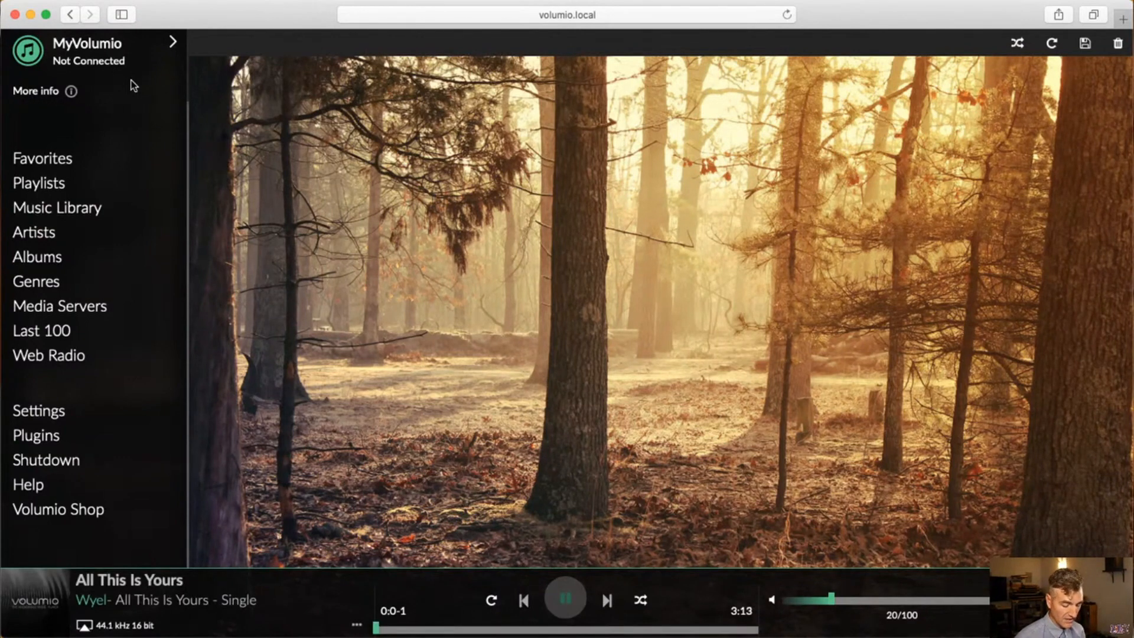